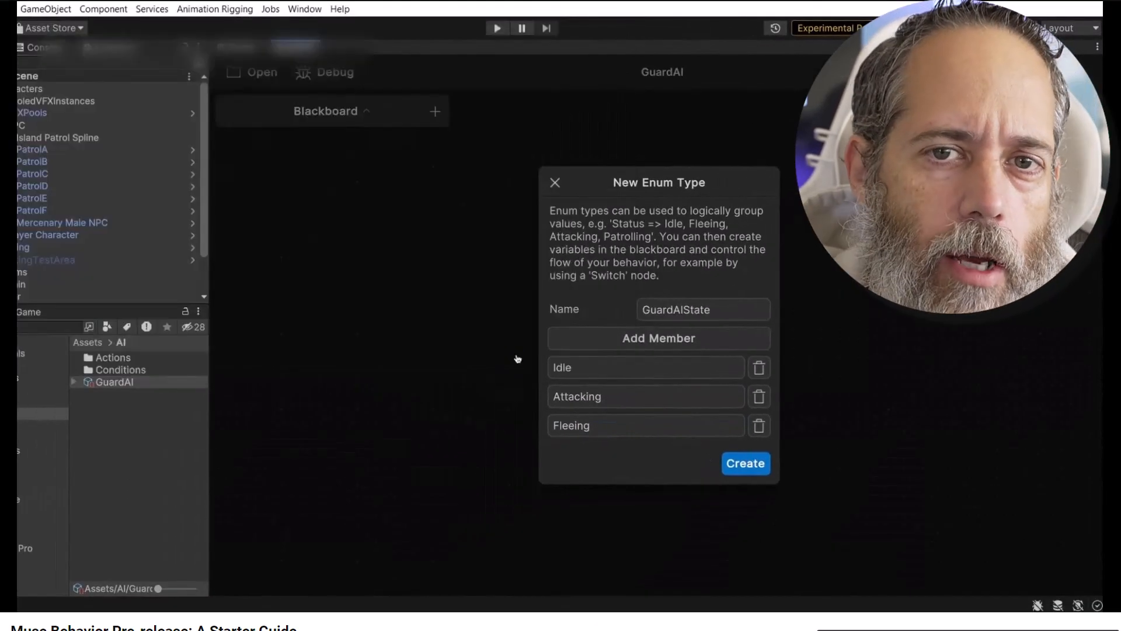
- Create the GuardAIState enum with members Idle, Attacking and Fleeing
click(744, 462)
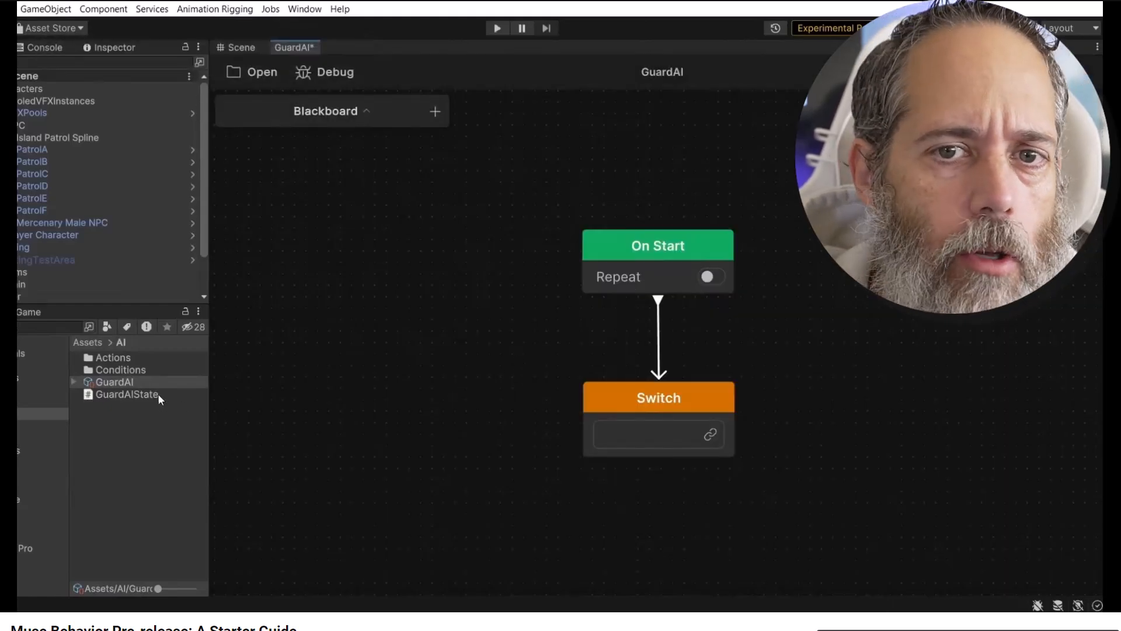
- Link the Switch node to a State blackboard variable of type GuardAIState
click(126, 393)
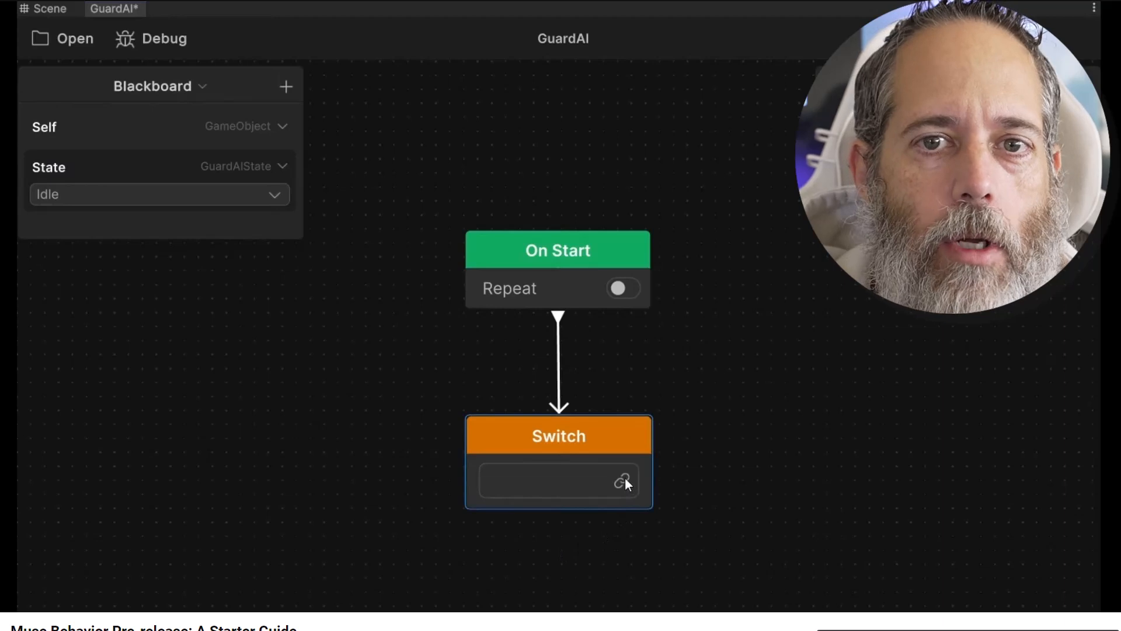
click(550, 480)
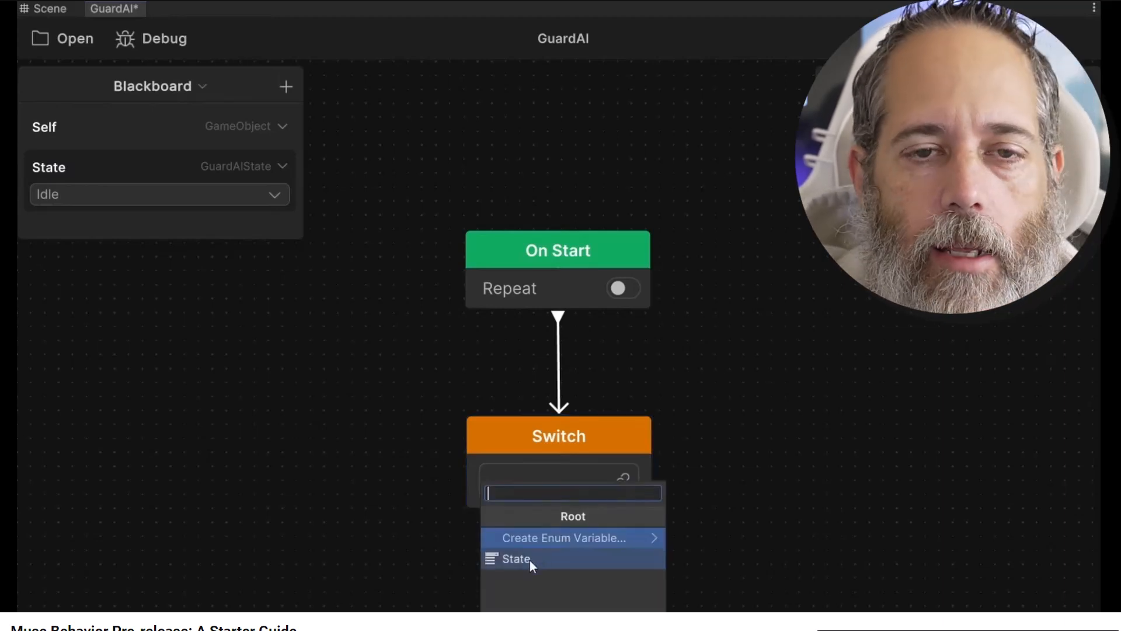
click(515, 558)
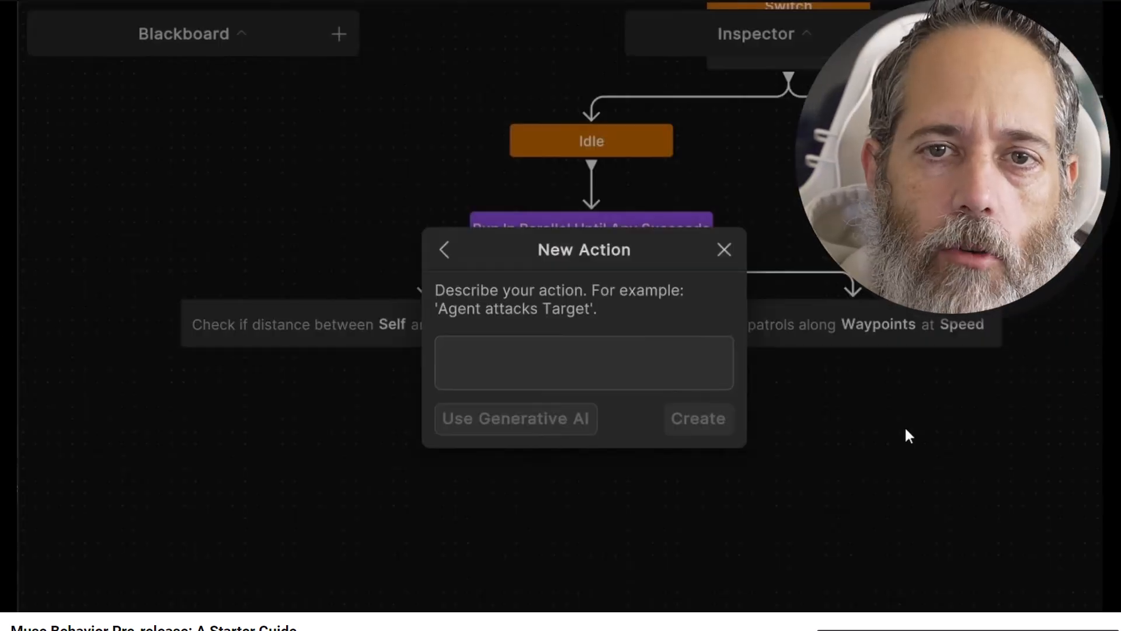
- Begin writing the Fleeing-branch tree description starting with 'Agent e'
text(Agent e)
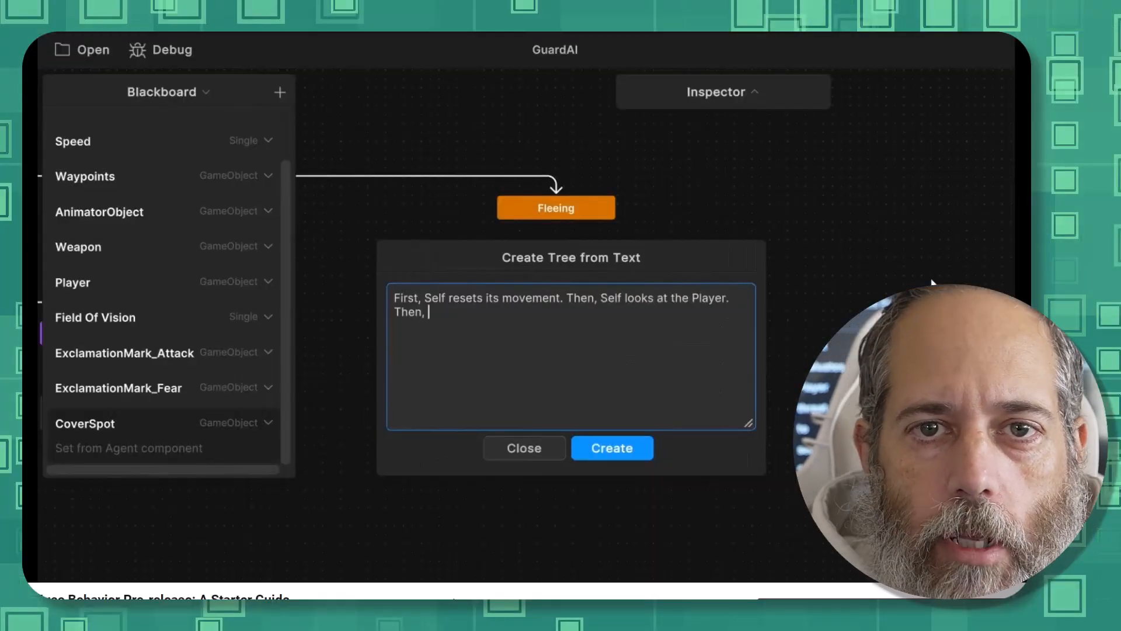
- Describe toggling ExclamationMark_Attack off, taking cover and returning to Idle, then generate the Fleeing tree
text(it toggles its ExclamationMark_Attack off and it toggles its ExclamationMark_Fear on.)
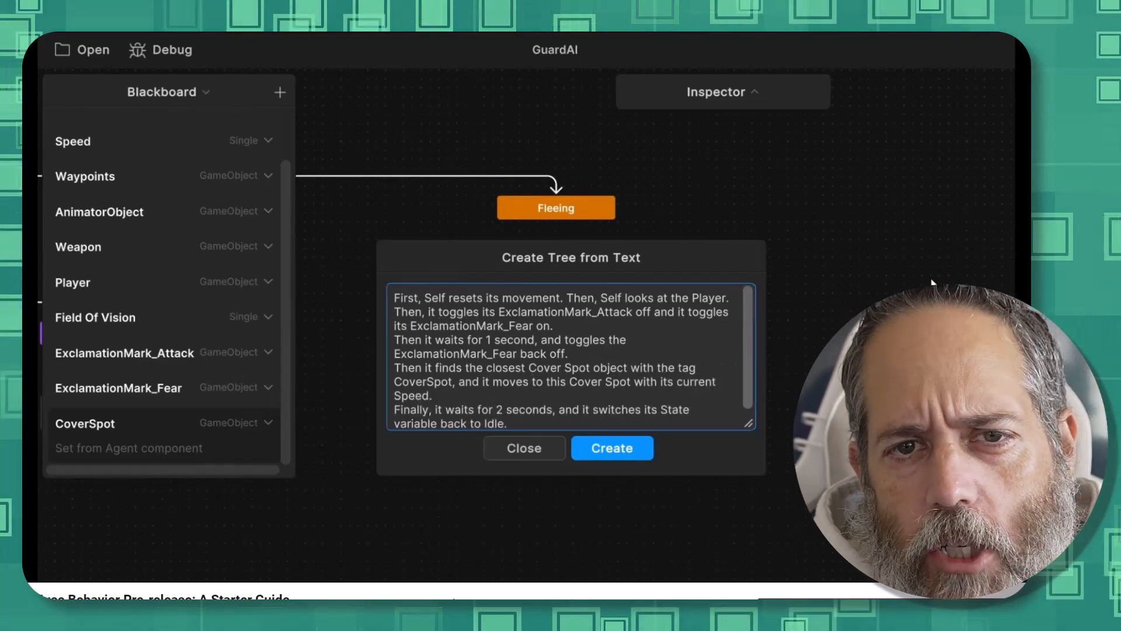
click(610, 447)
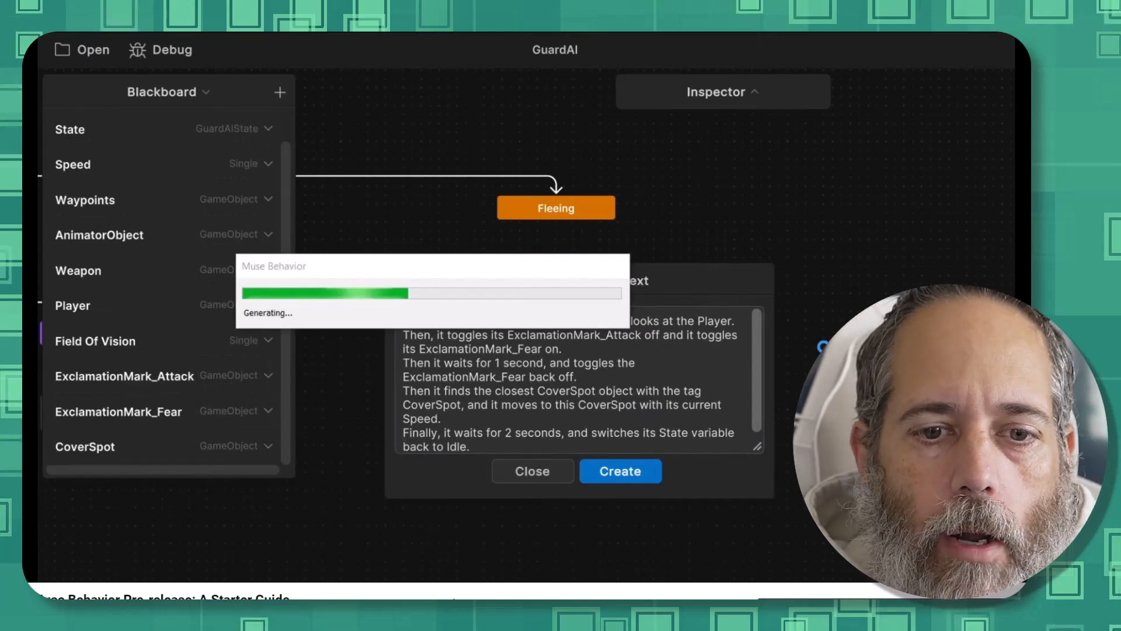